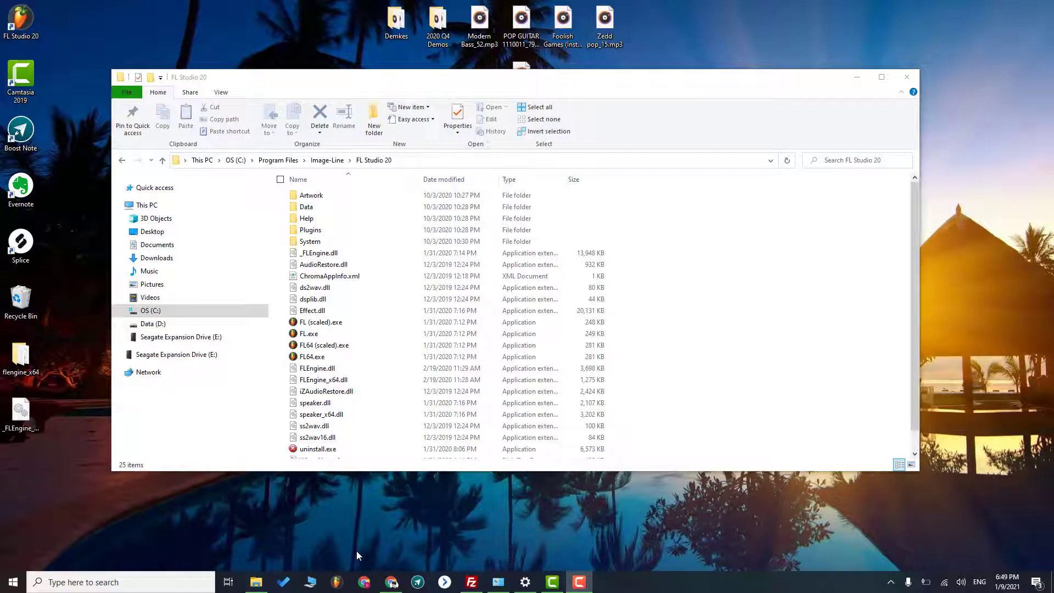
pyautogui.moveTo(336, 582)
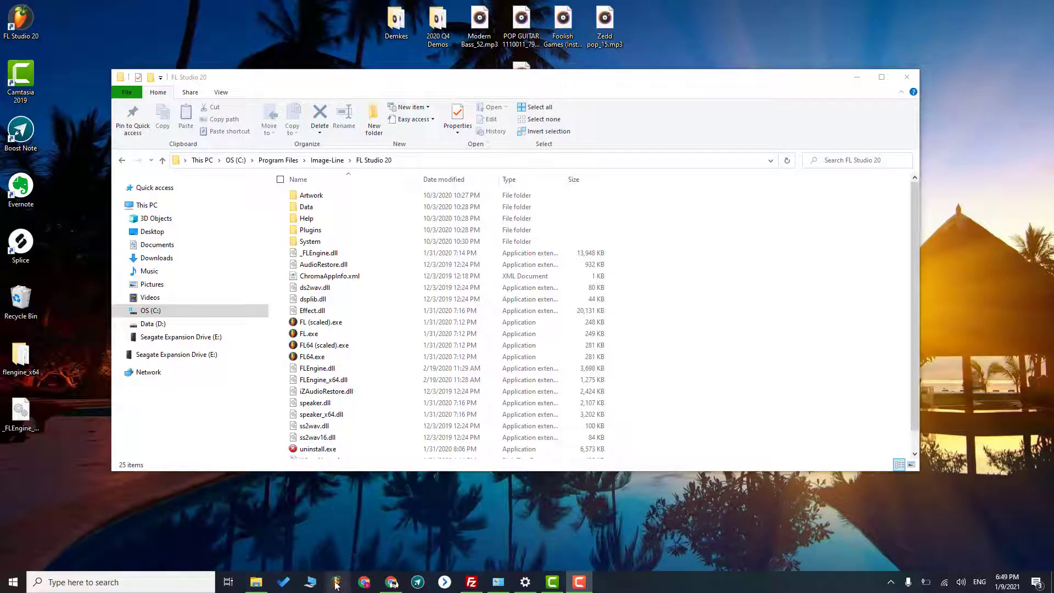
# Step: Launch FL Studio 20 from the taskbar, producing the File not found error for _FLEngine_x64.dll
pyautogui.click(336, 582)
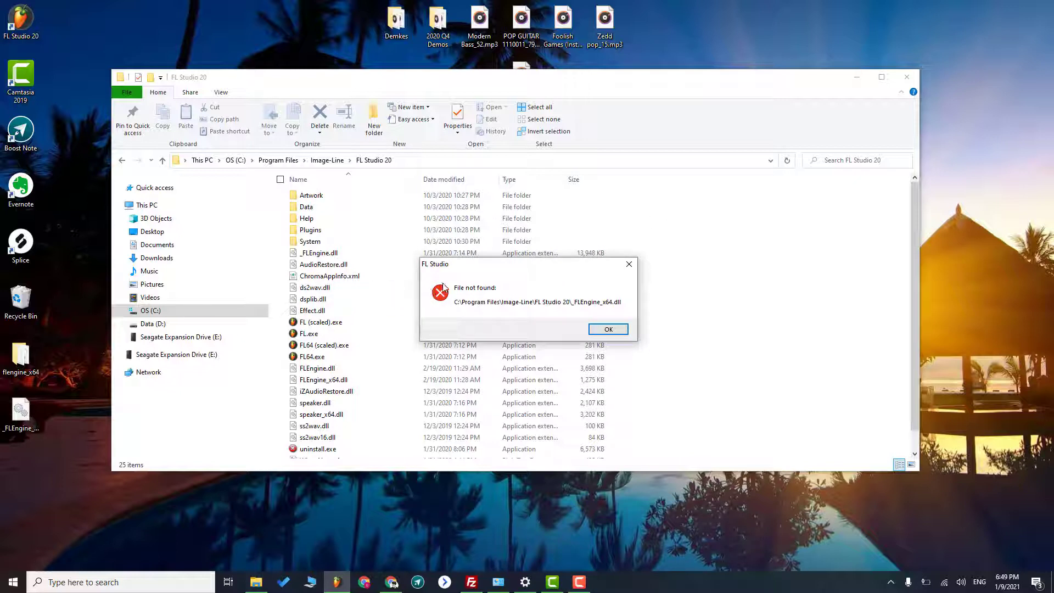
pyautogui.moveTo(482, 297)
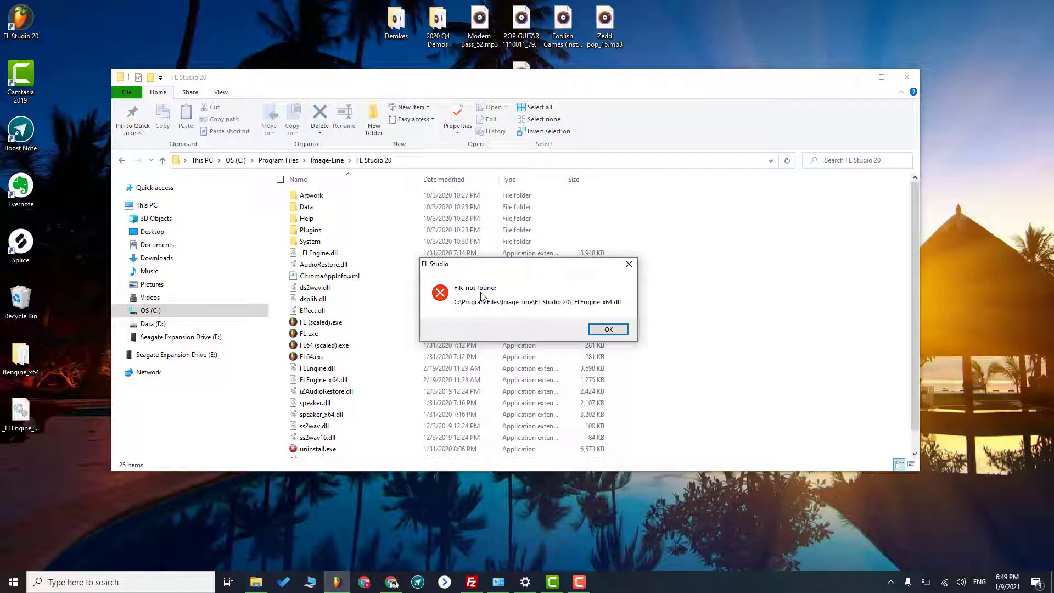
pyautogui.moveTo(597, 303)
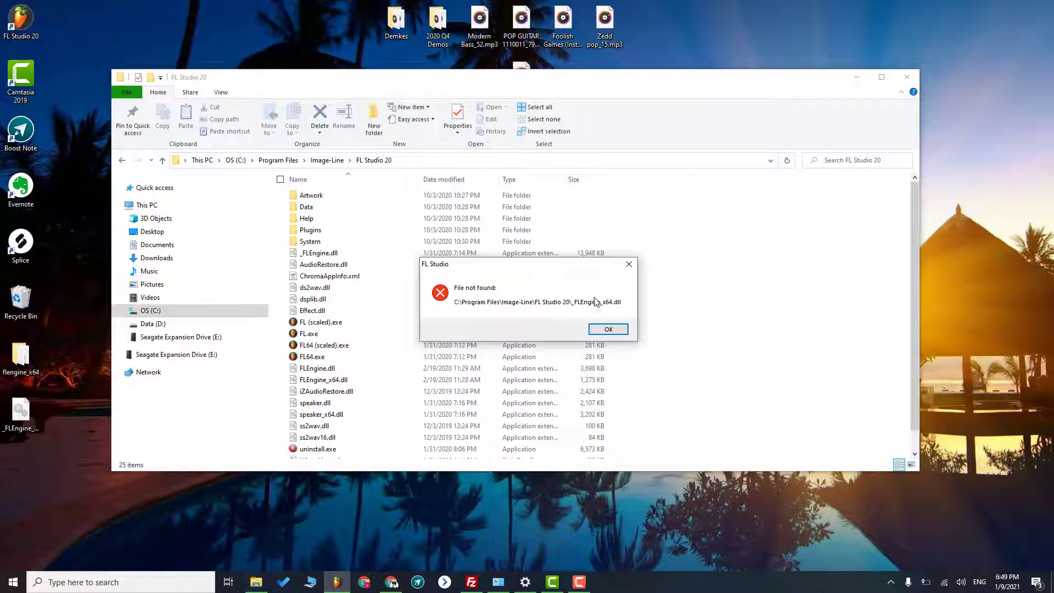
pyautogui.click(323, 379)
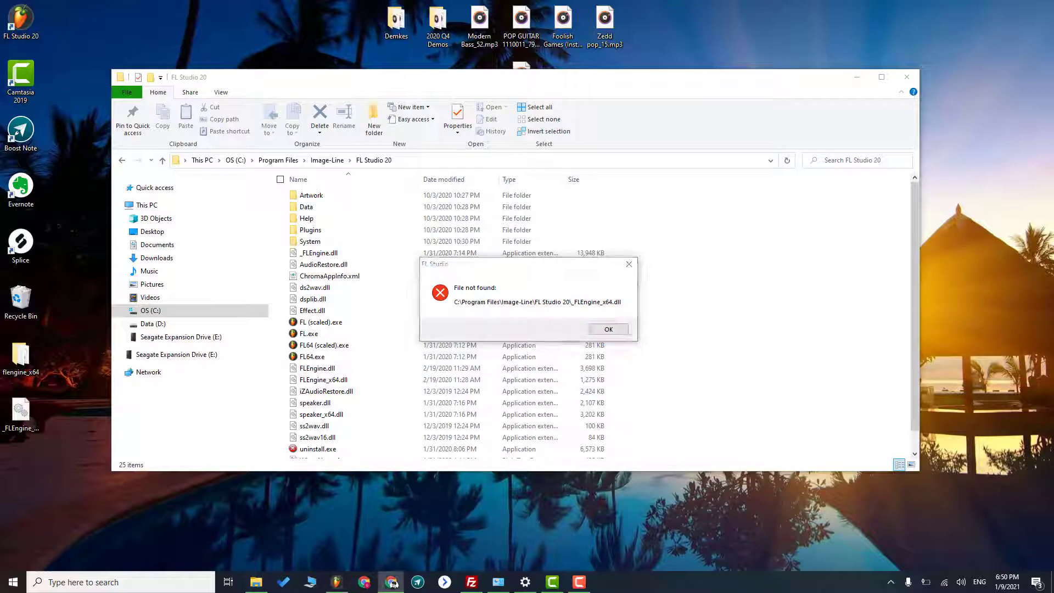
# Step: From the error article in Chrome, reach the flengine_x64.dll page on dll-files.com
pyautogui.click(364, 582)
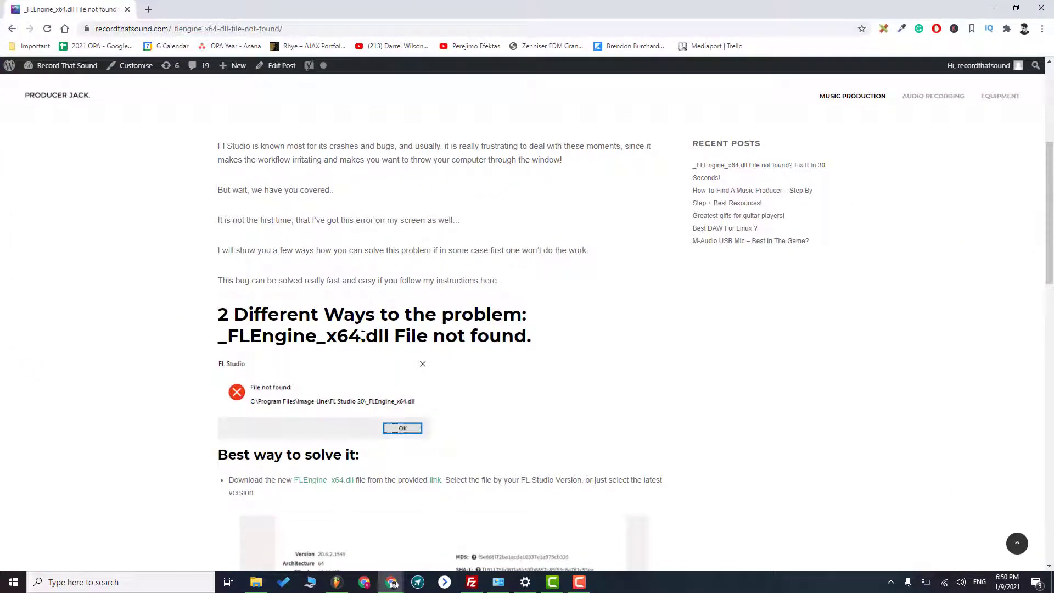
pyautogui.click(435, 480)
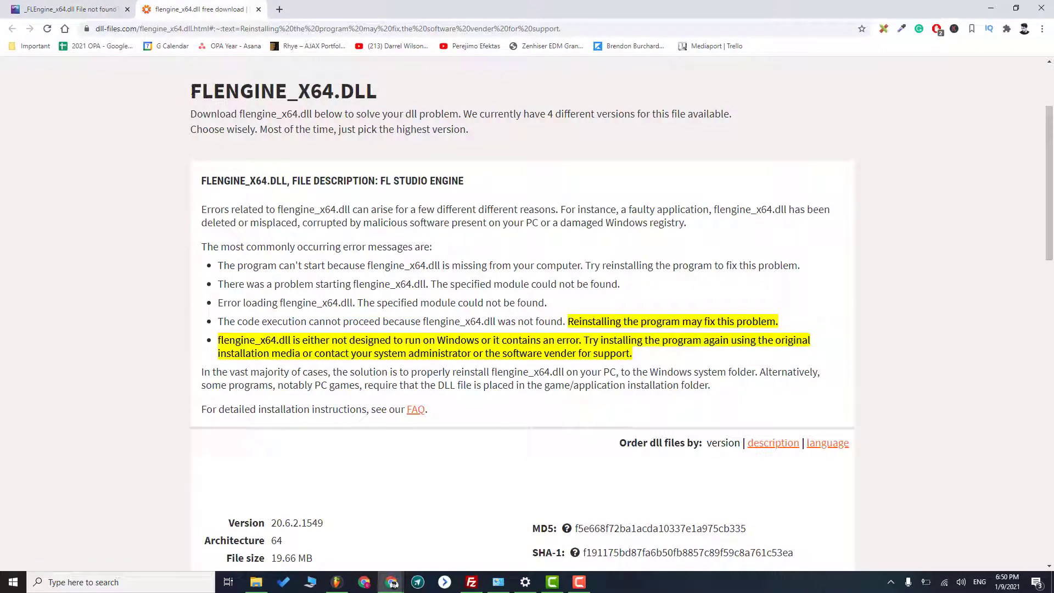
pyautogui.scroll(-3)
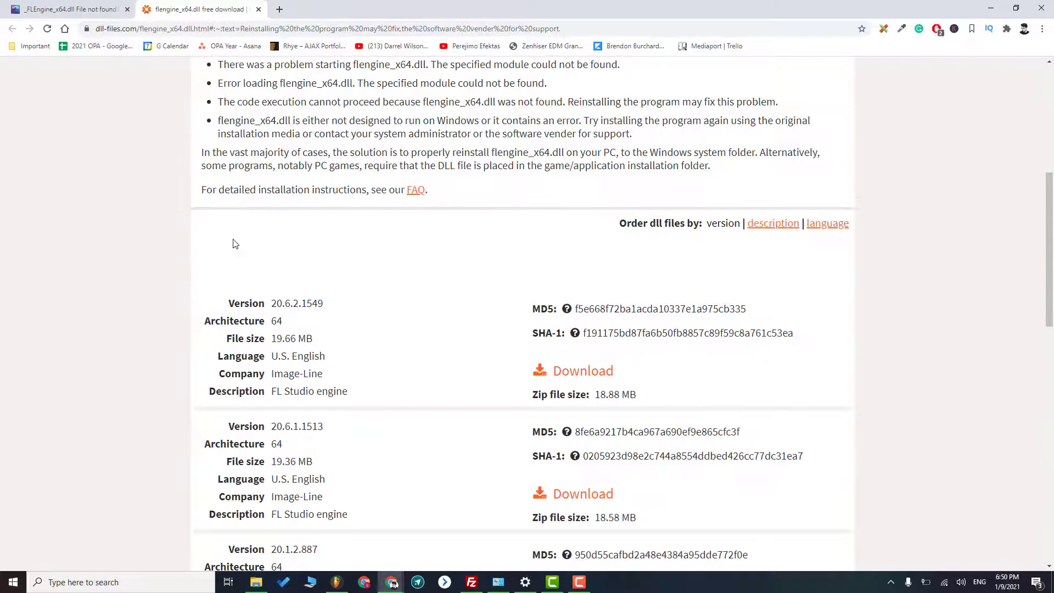
pyautogui.moveTo(197, 275)
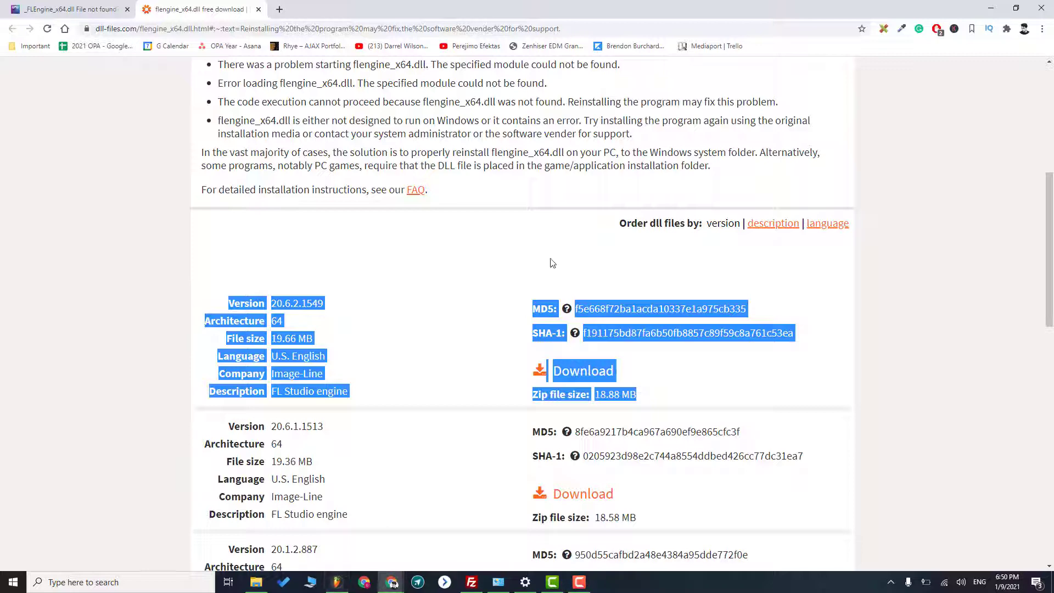
pyautogui.click(384, 342)
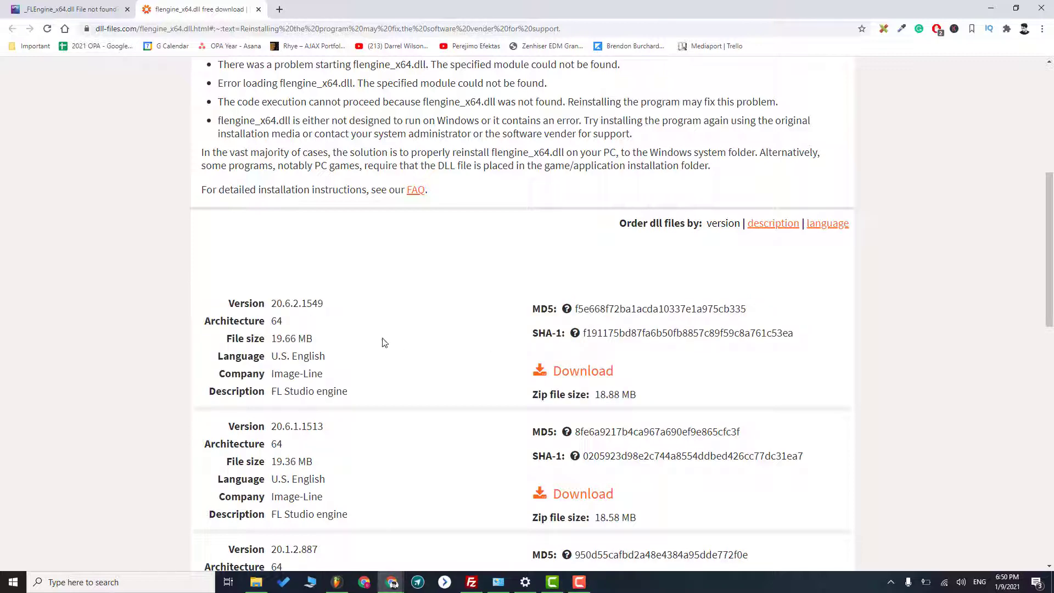
pyautogui.moveTo(348, 325)
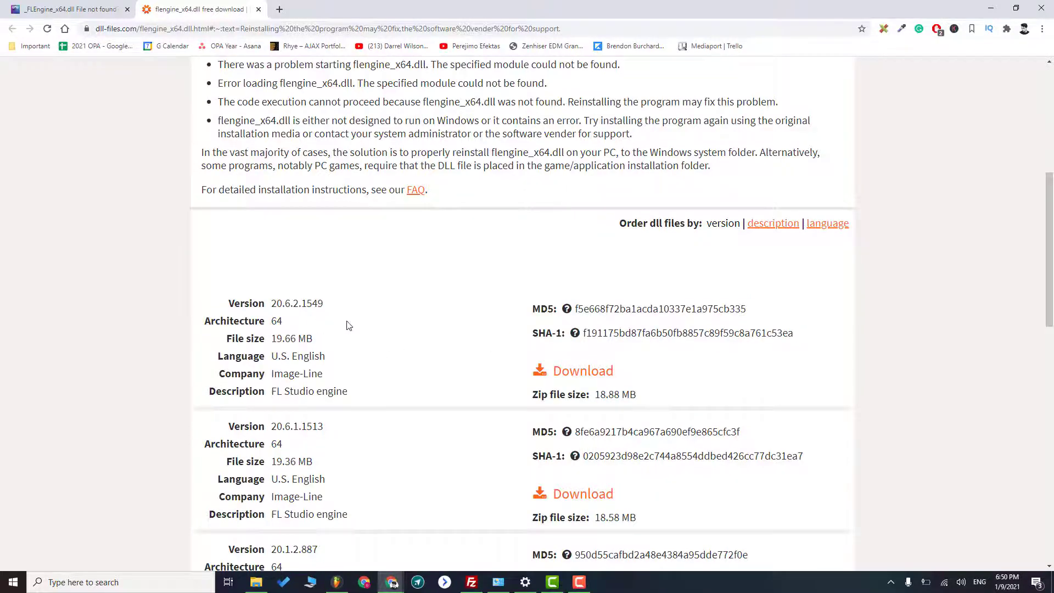
# Step: Start downloading flengine_x64.dll version 20.6.2.1549 from the versions list
pyautogui.scroll(-3)
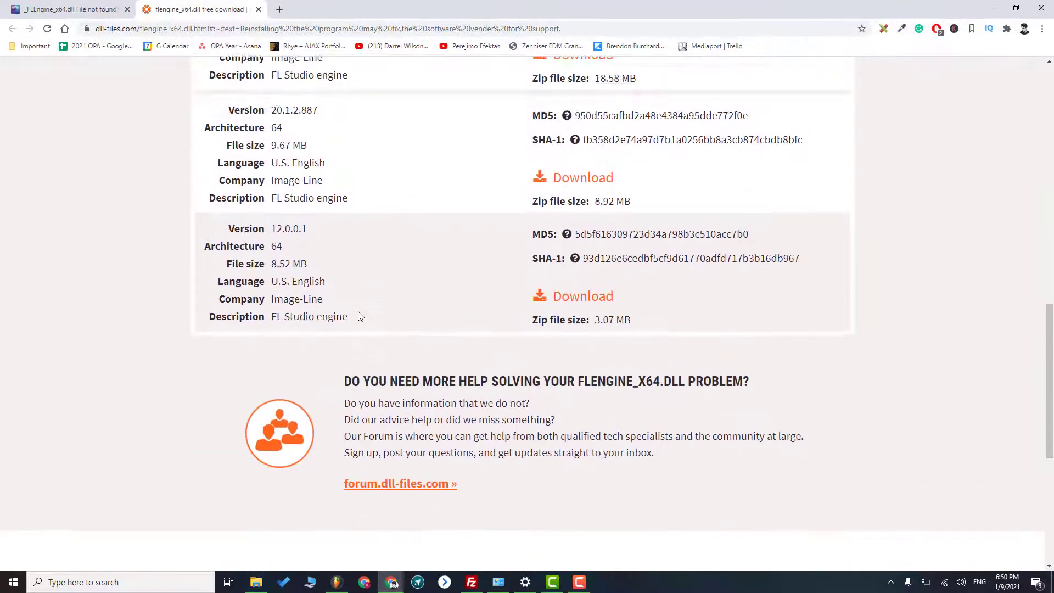
pyautogui.scroll(3)
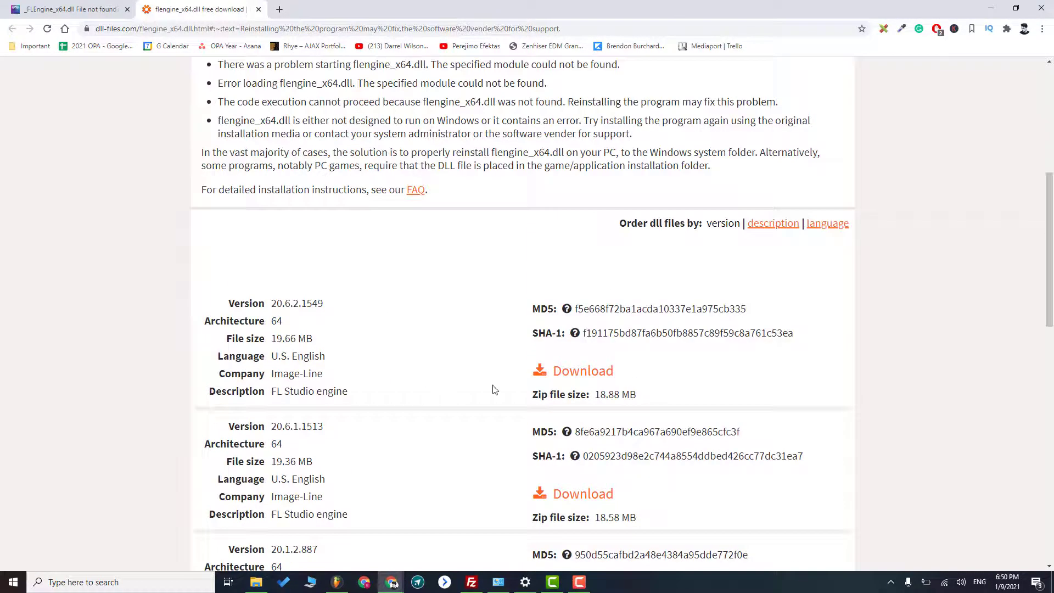
pyautogui.moveTo(583, 370)
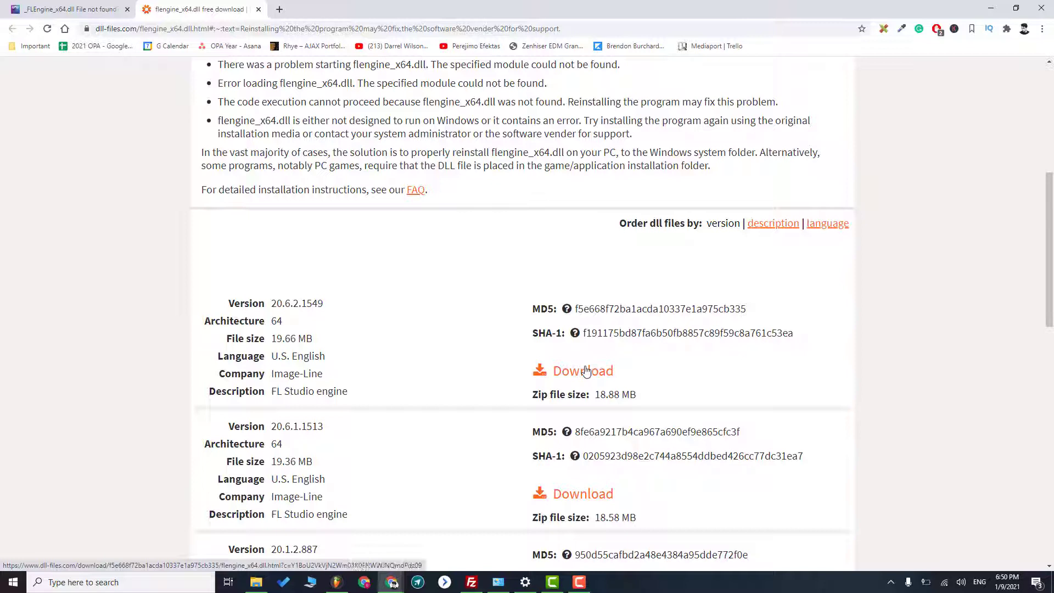
pyautogui.click(582, 371)
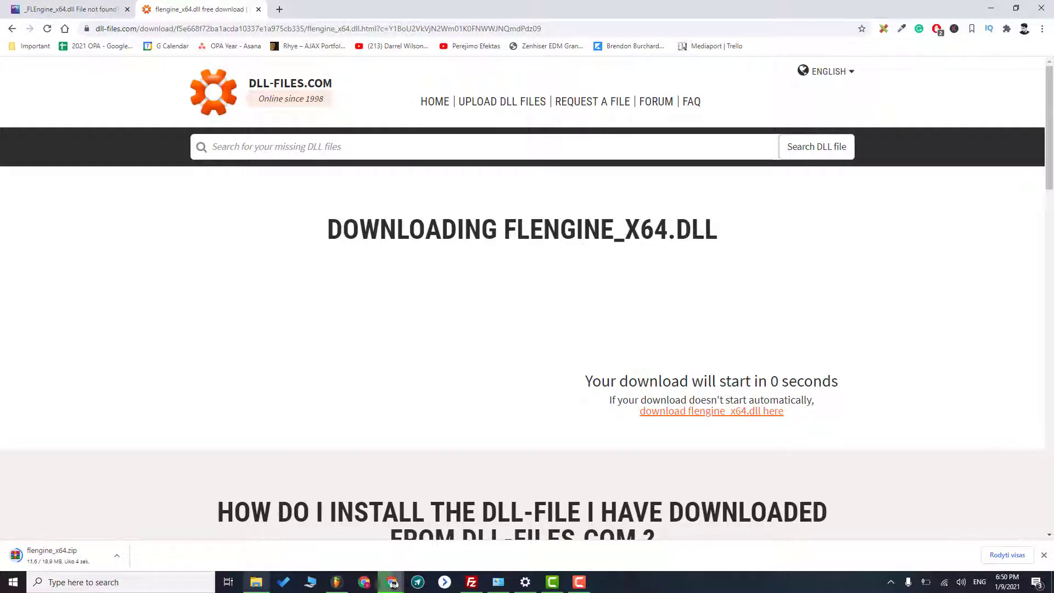
# Step: Show the finished flengine_x64.zip download in its folder via the download bar menu
pyautogui.click(115, 556)
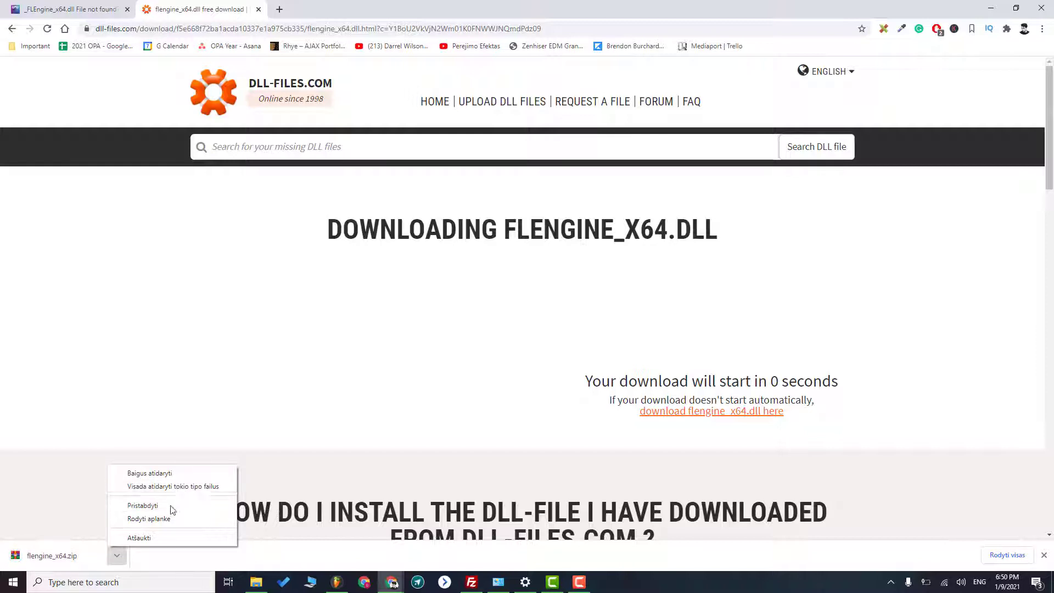
pyautogui.click(148, 518)
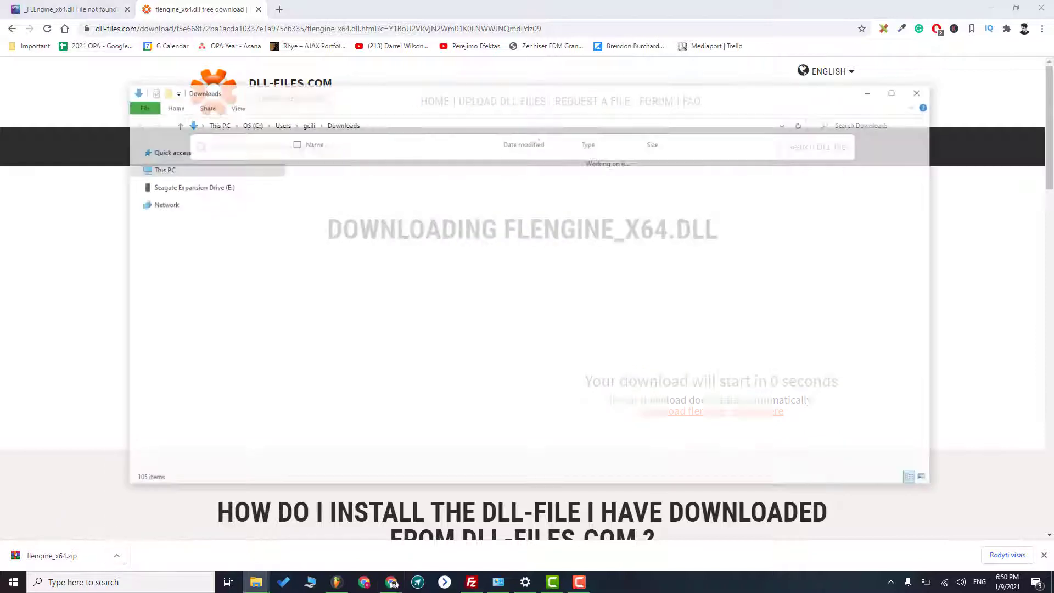
# Step: Extract flengine_x64.zip to a flengine_x64 folder and view its FLEngine_x64.dll and README.txt
pyautogui.rightClick(330, 175)
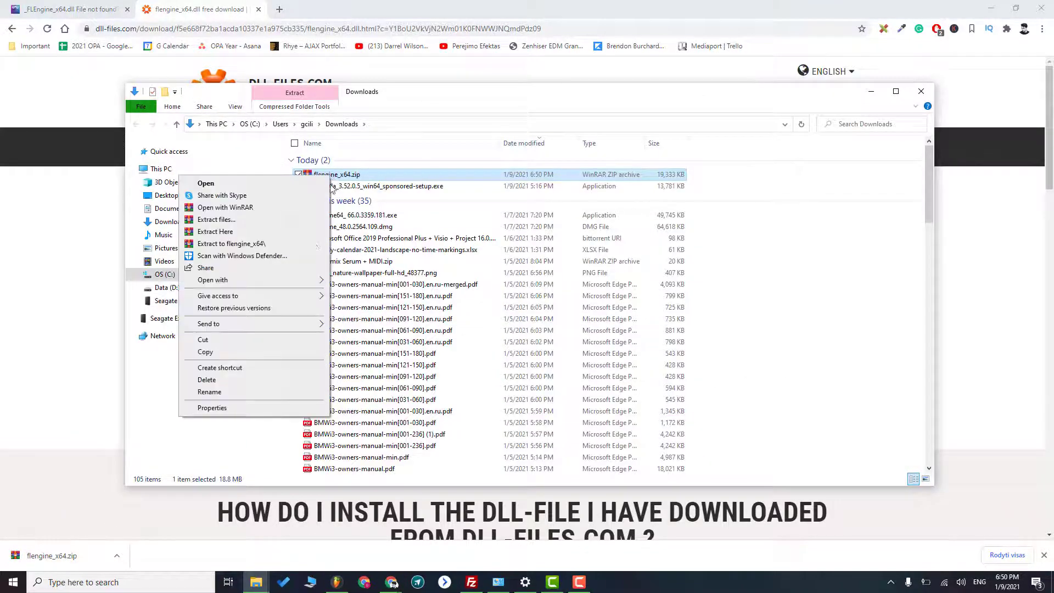
pyautogui.click(215, 232)
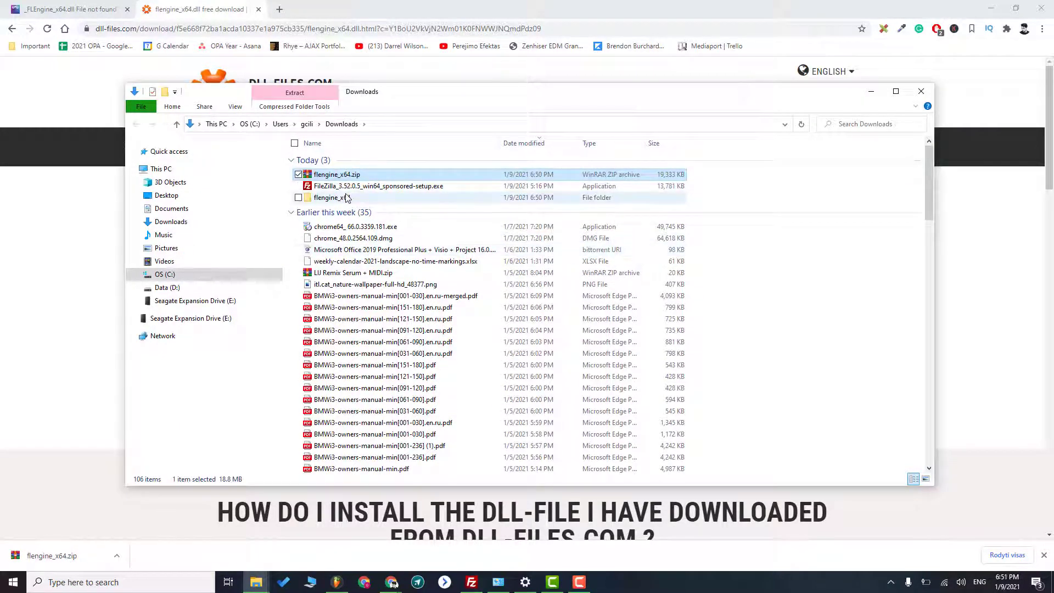
pyautogui.doubleClick(327, 197)
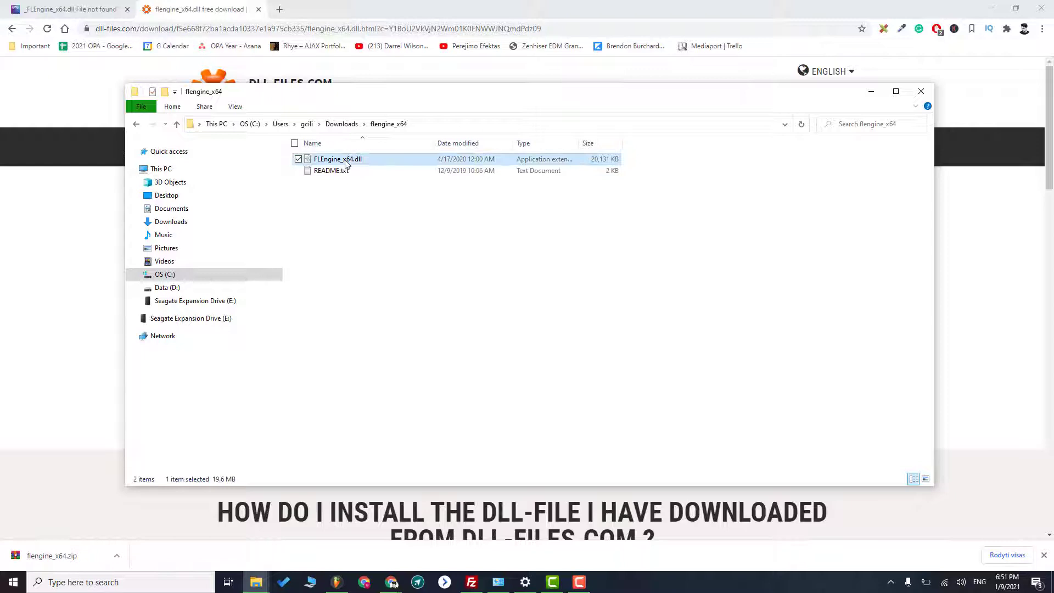
pyautogui.moveTo(360, 179)
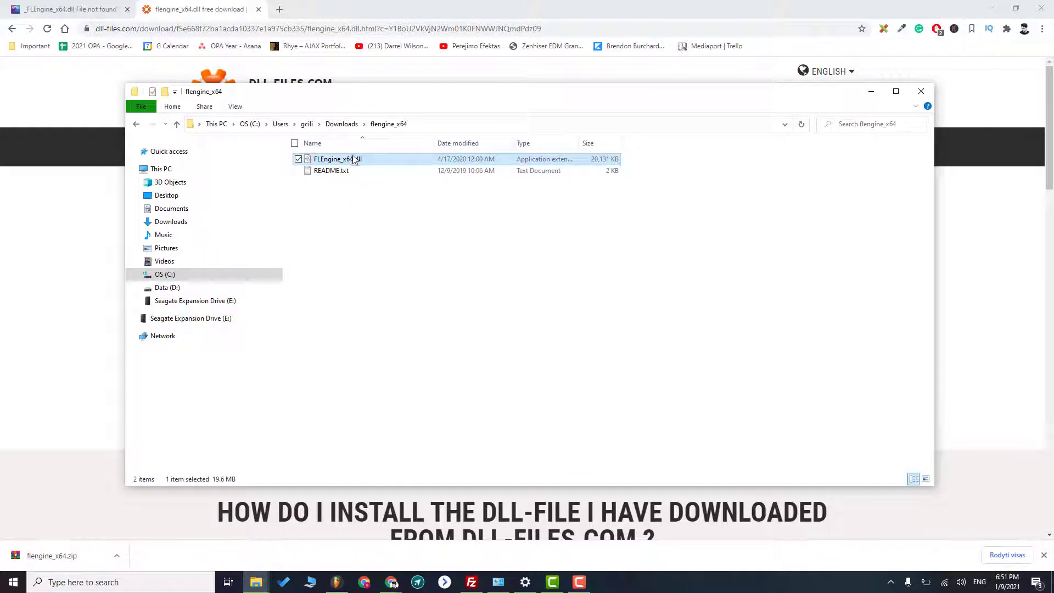
# Step: Rename FLEngine_x64.dll to _FLEngine_x64.dll with a leading underscore and copy it
pyautogui.rightClick(336, 158)
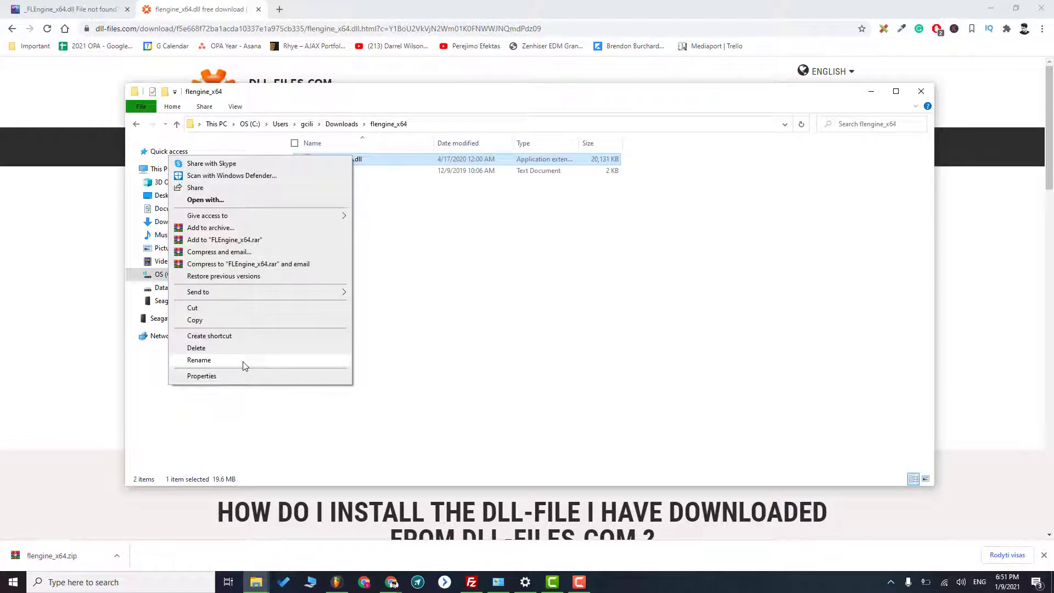
pyautogui.click(199, 360)
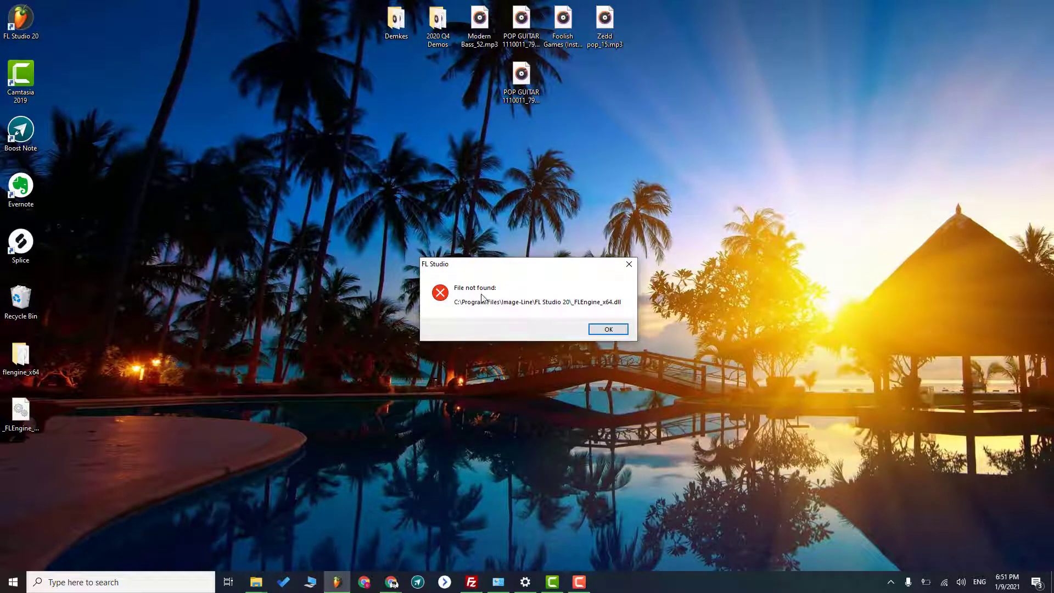
pyautogui.moveTo(575, 307)
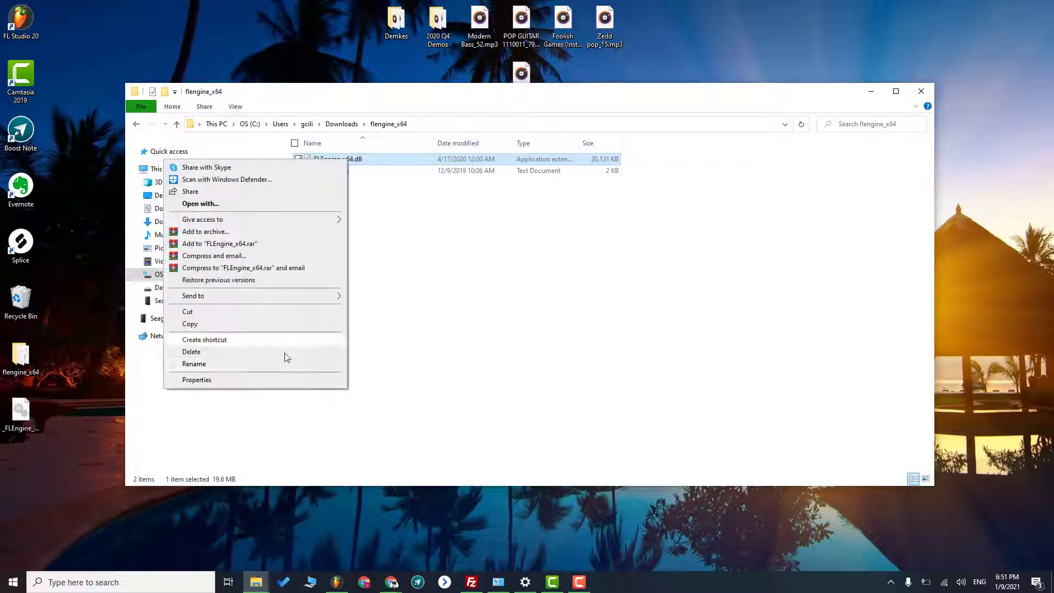
pyautogui.click(195, 364)
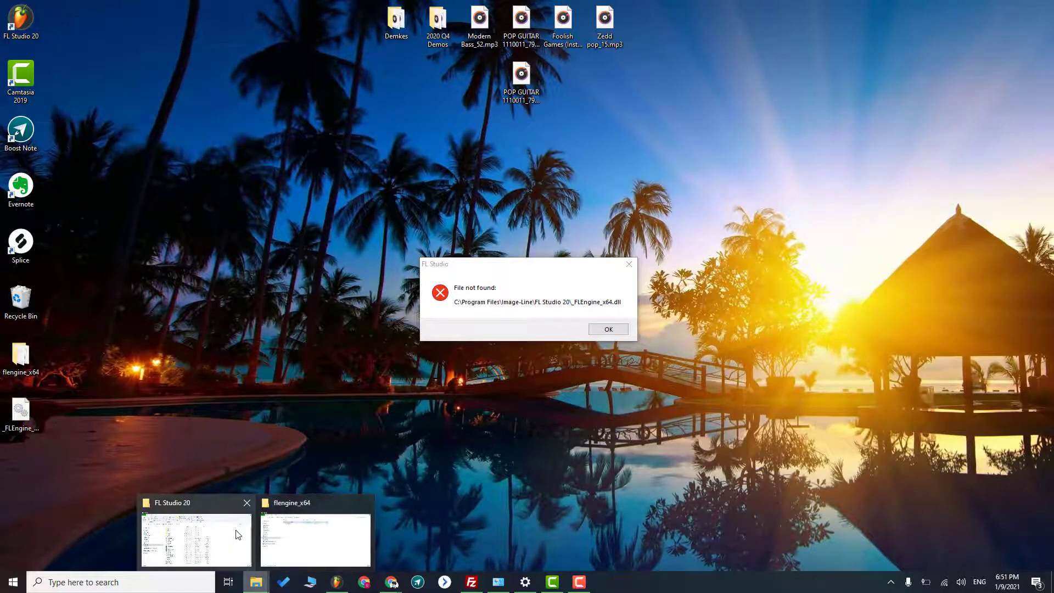
# Step: Paste _FLEngine_x64.dll into the FL Studio 20 install folder and dismiss the error with OK
pyautogui.click(607, 328)
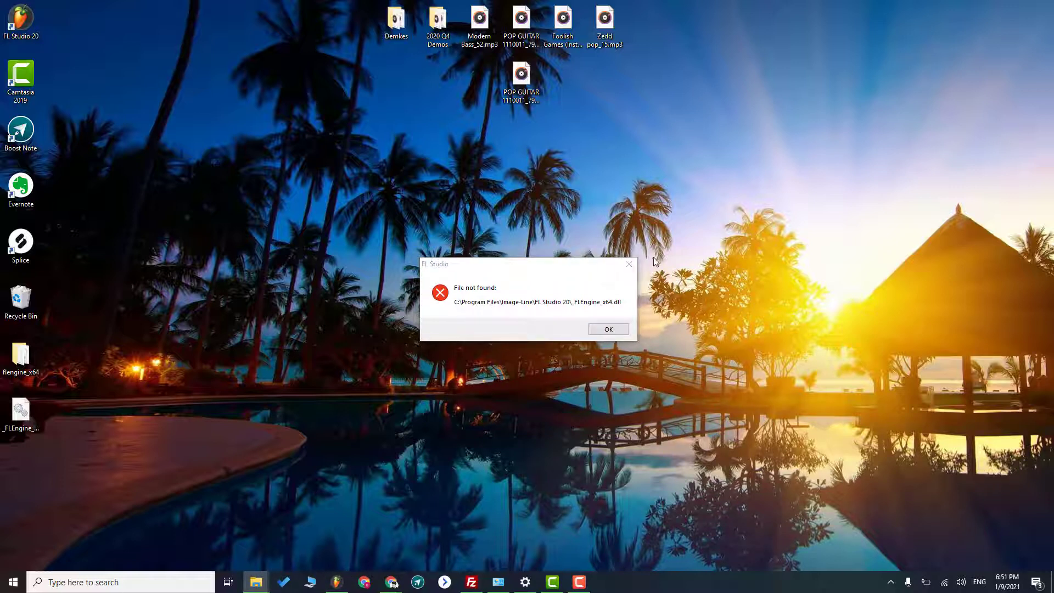
pyautogui.click(606, 328)
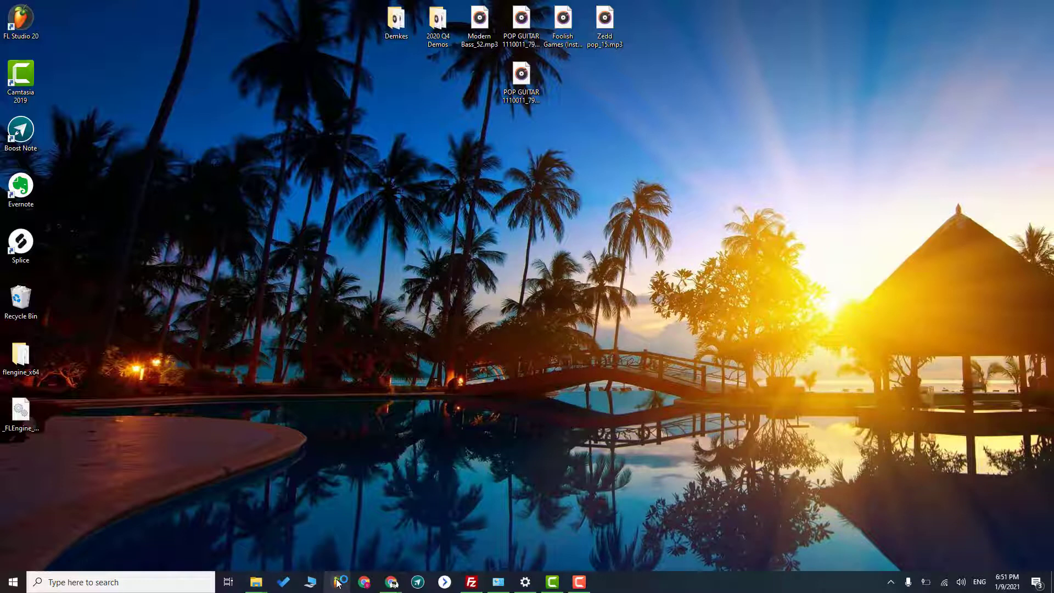
# Step: Relaunch FL Studio 20, which now starts with browser, channel rack, mixer and playlist
pyautogui.click(339, 581)
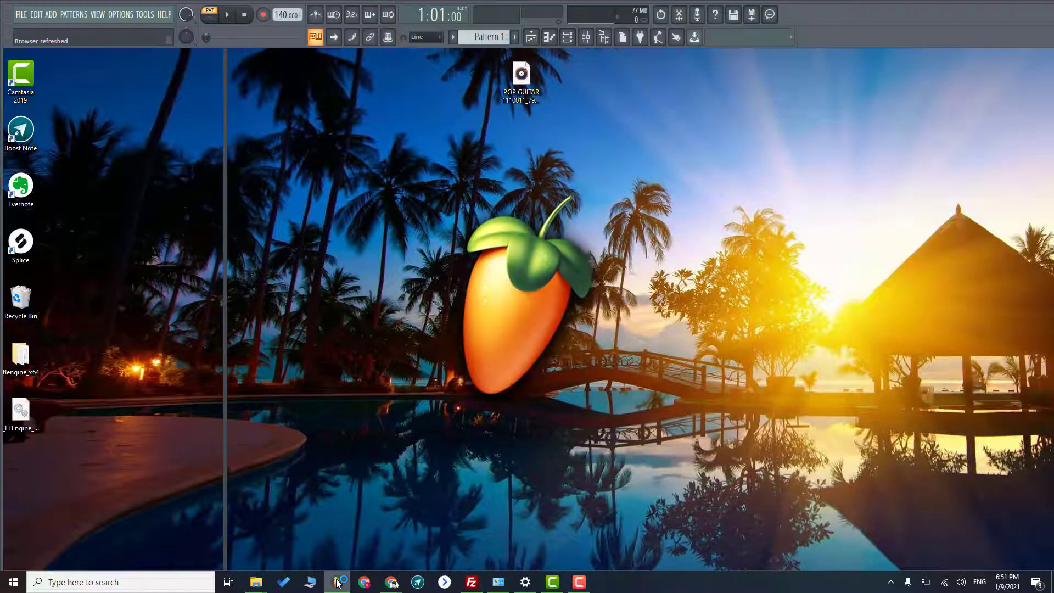
pyautogui.click(338, 582)
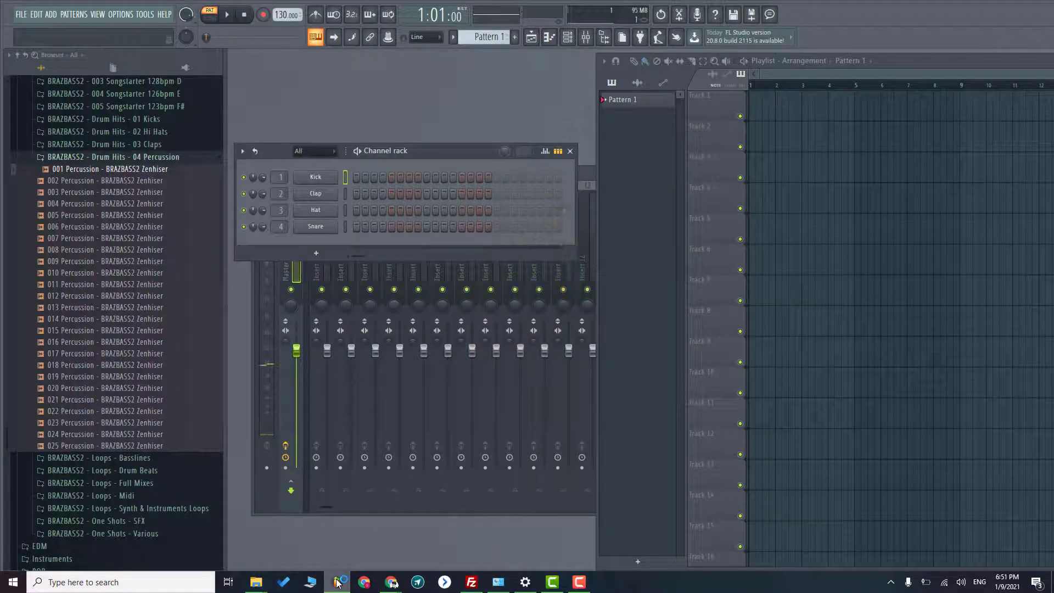